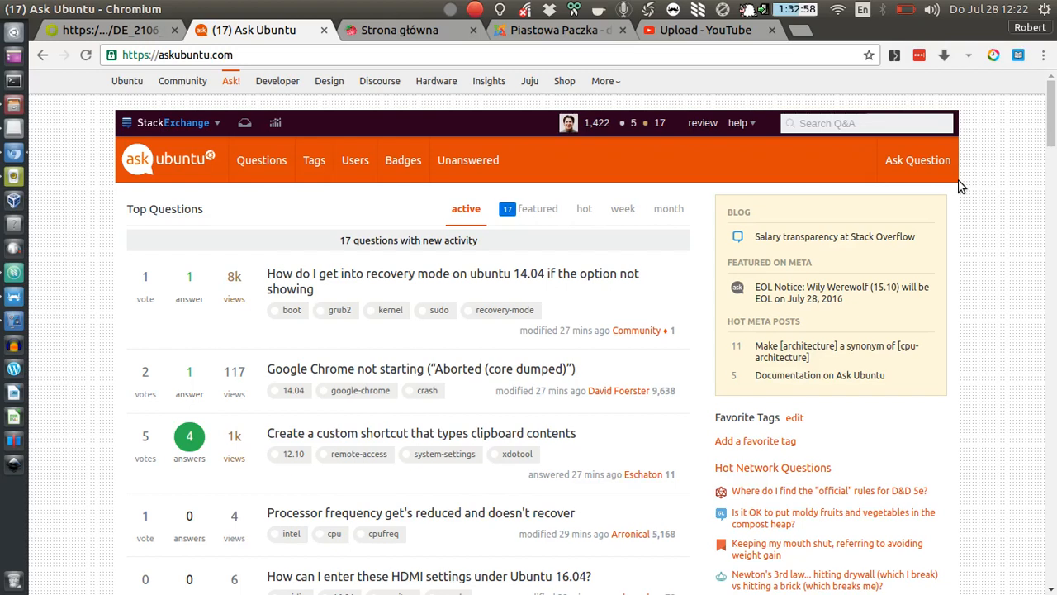
pyautogui.moveTo(992, 74)
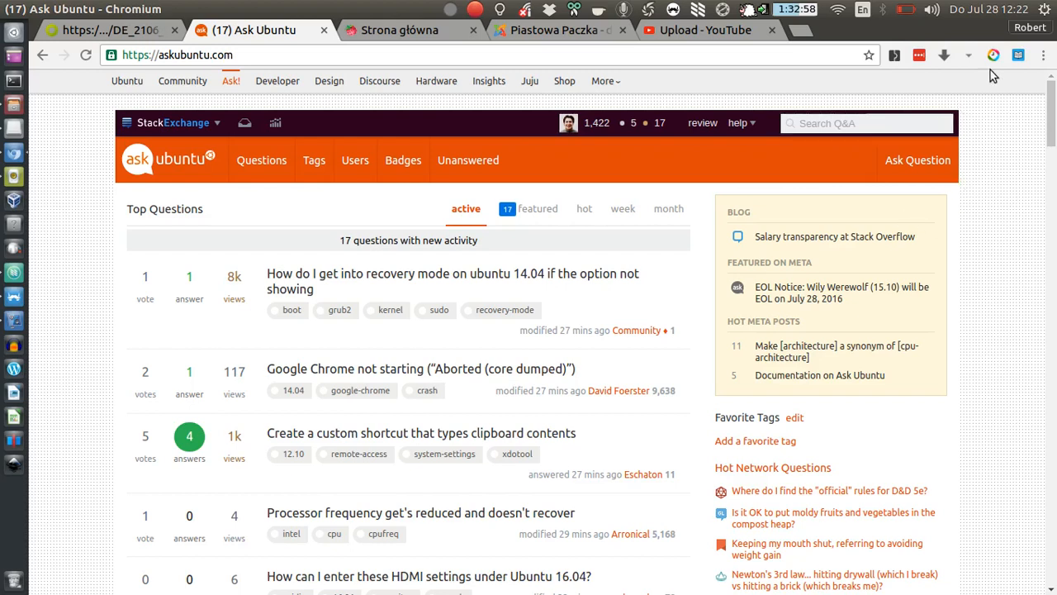
pyautogui.moveTo(995, 56)
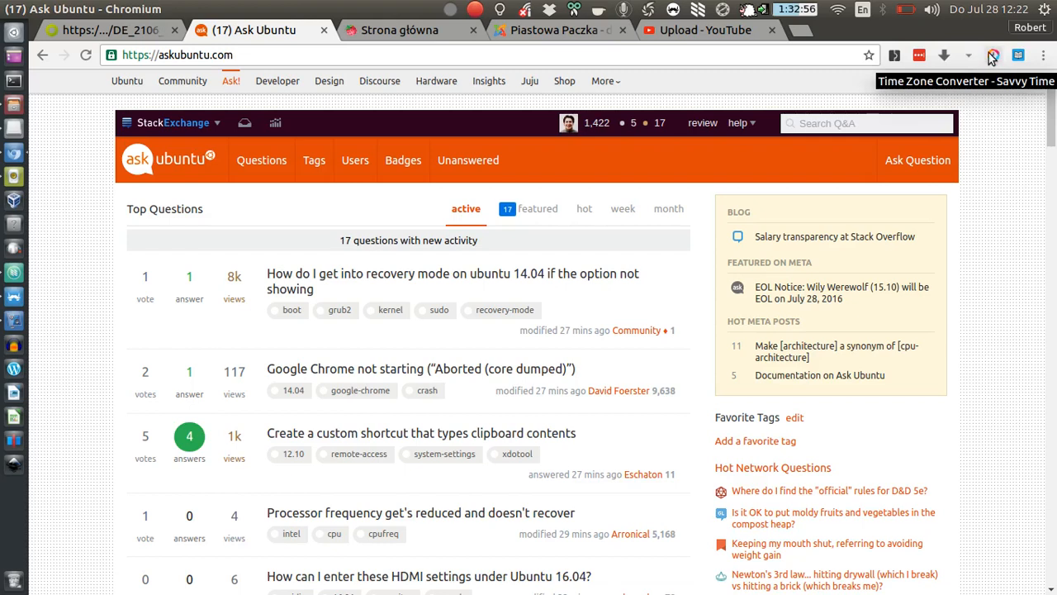